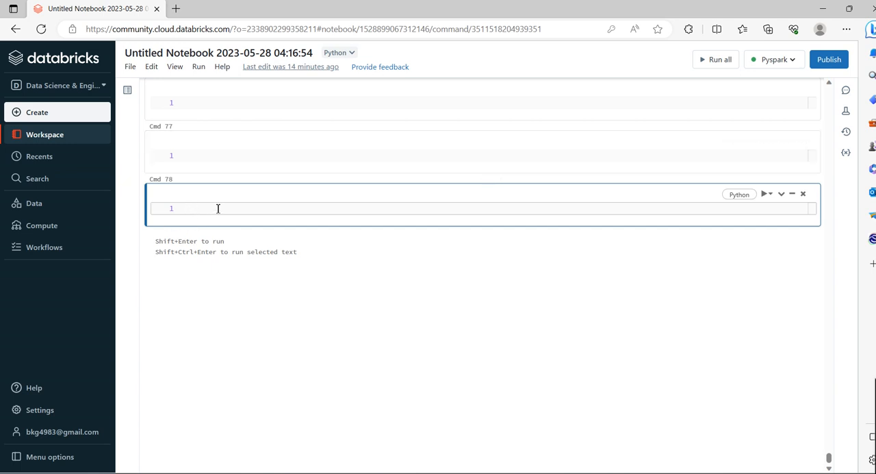
Type a string assignment, 'str =', followed by 'carwy'
type("str = 'caraway")
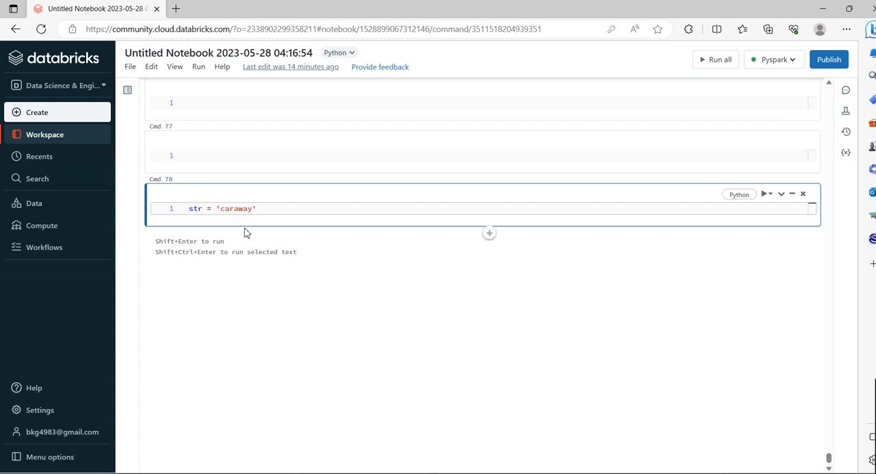
left_click(272, 208)
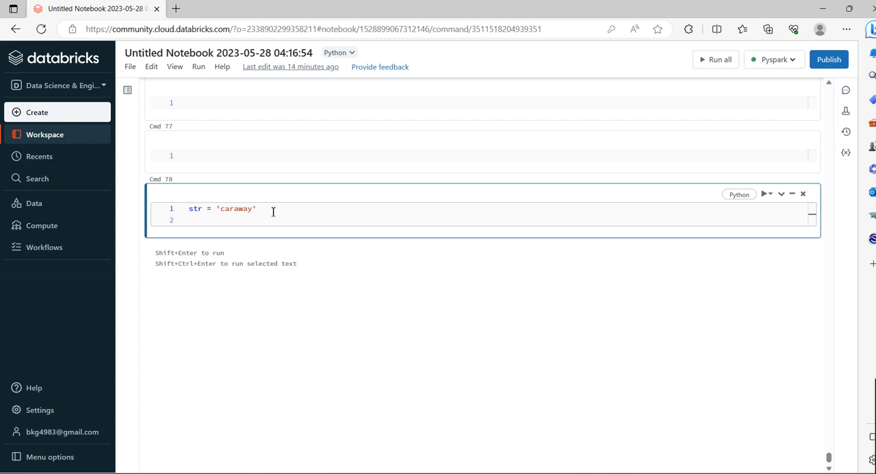
type("ca")
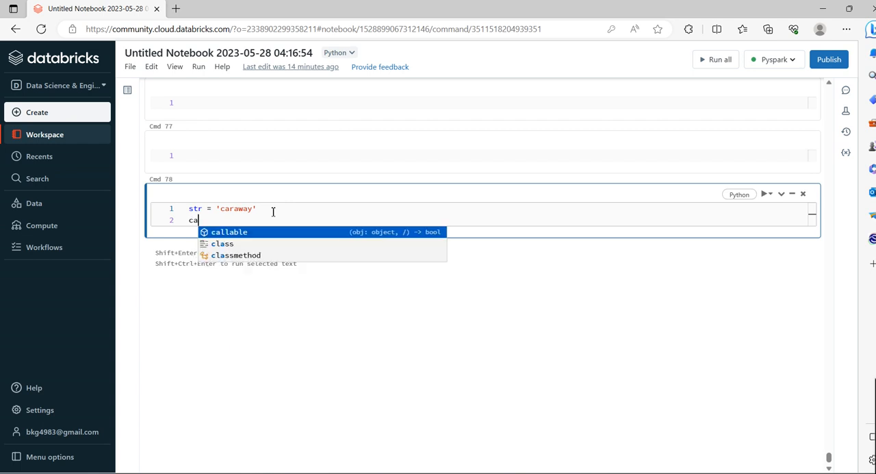
type("r")
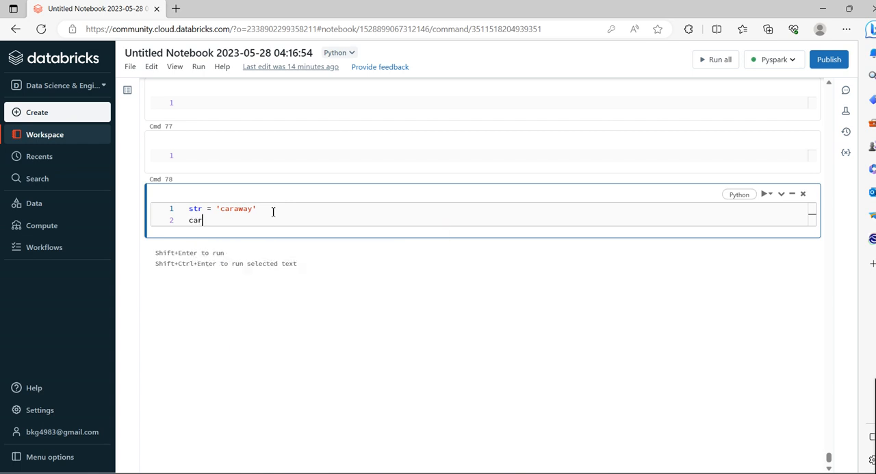
type("wy")
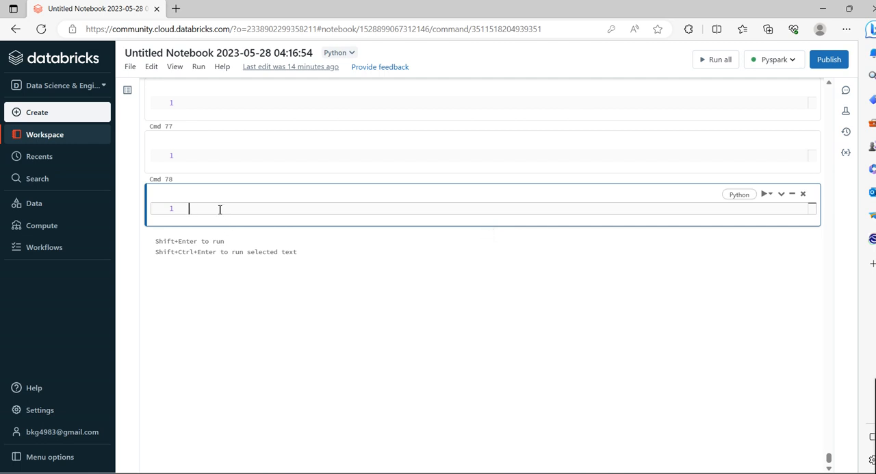
Write the comment '# list Unique characters in a given string' heading the last cell
type("#")
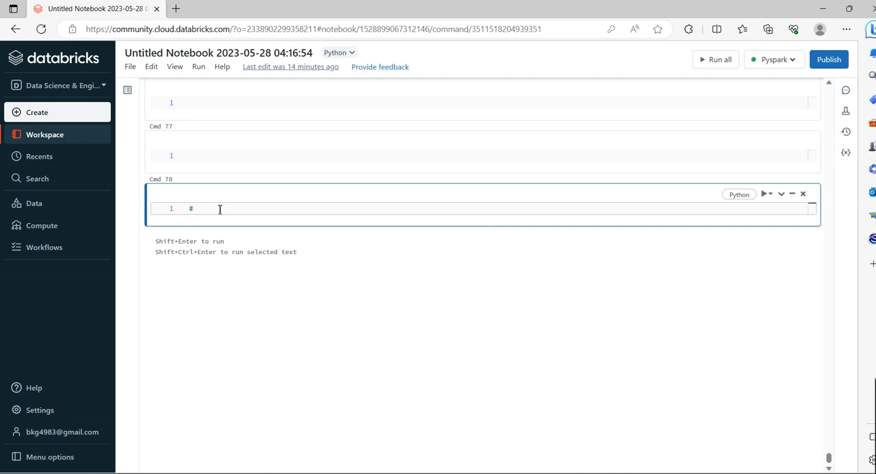
type("list")
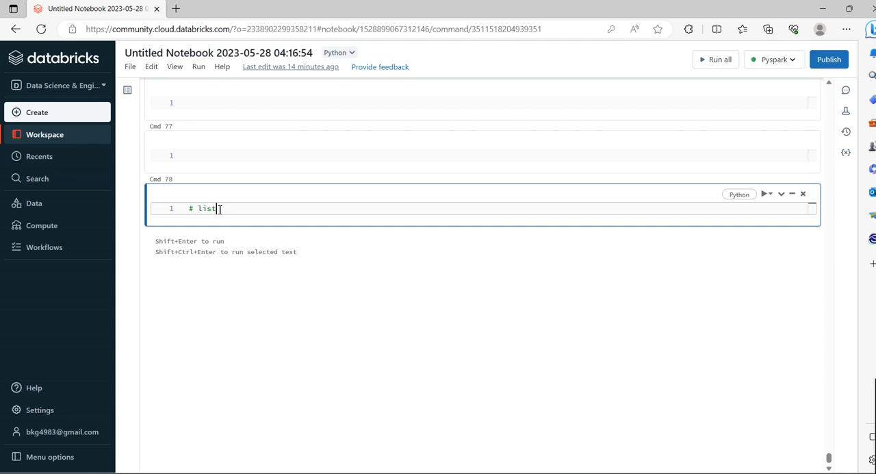
type("Un")
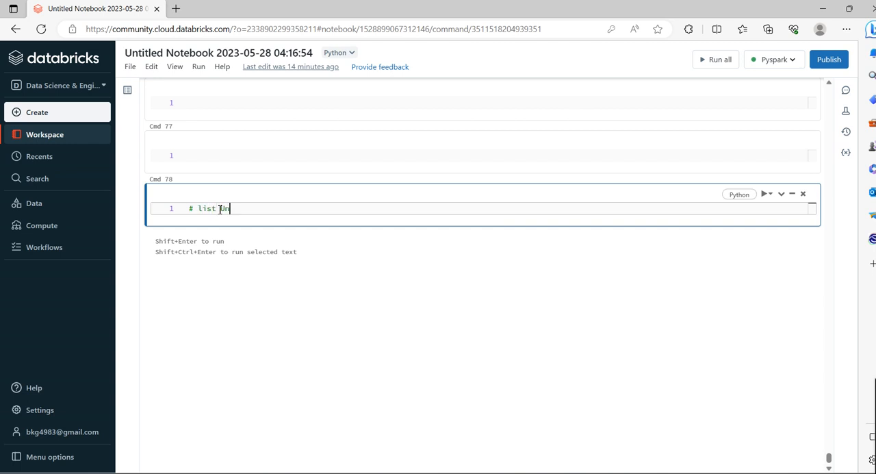
type("ique")
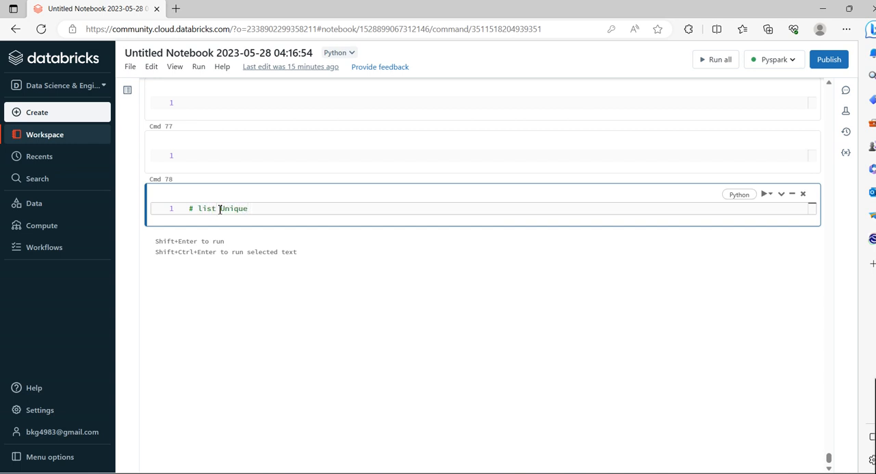
type("character")
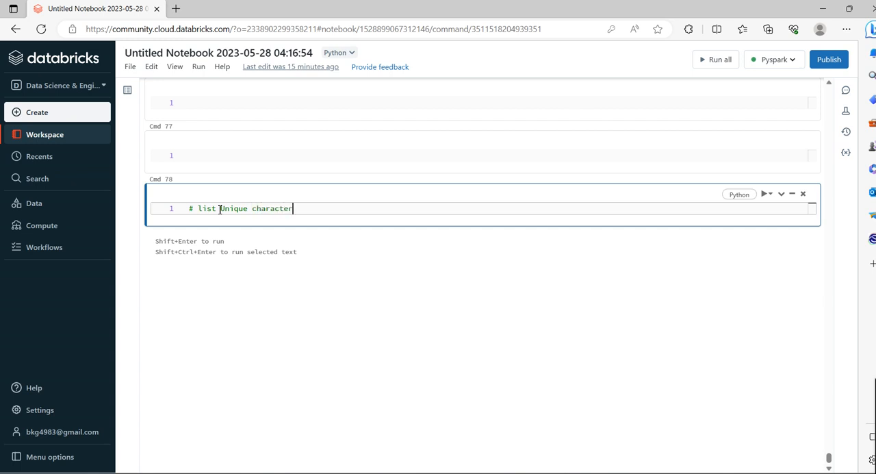
type("s in a")
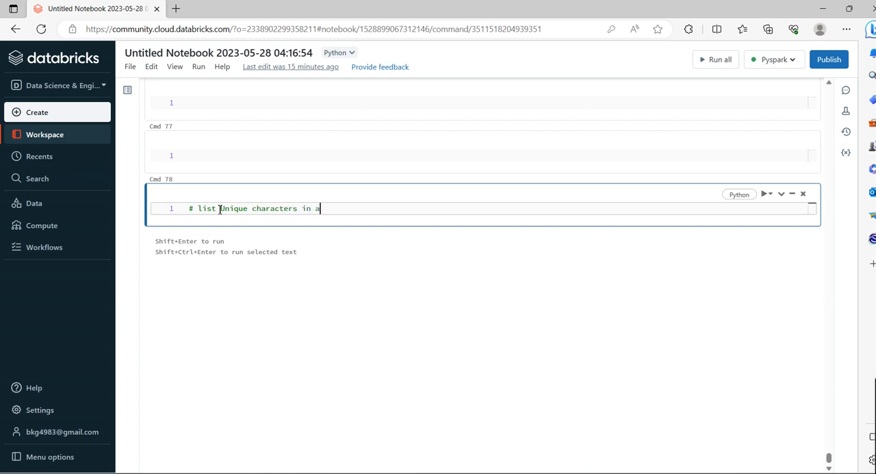
type("given")
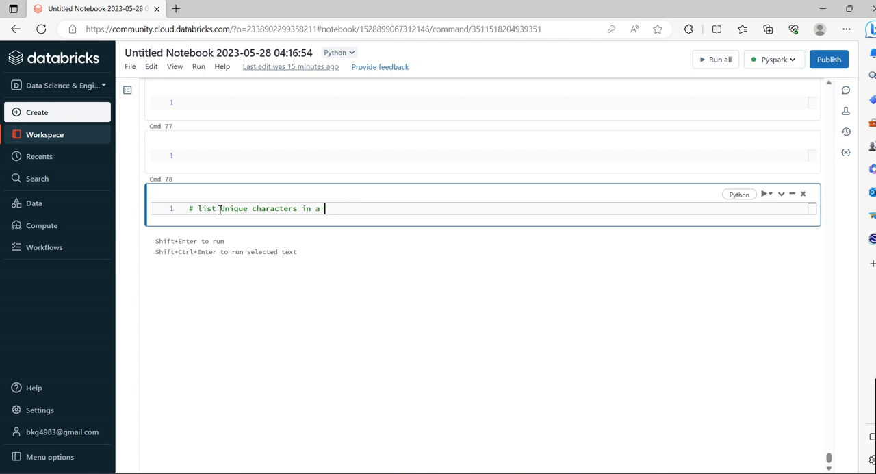
type("given")
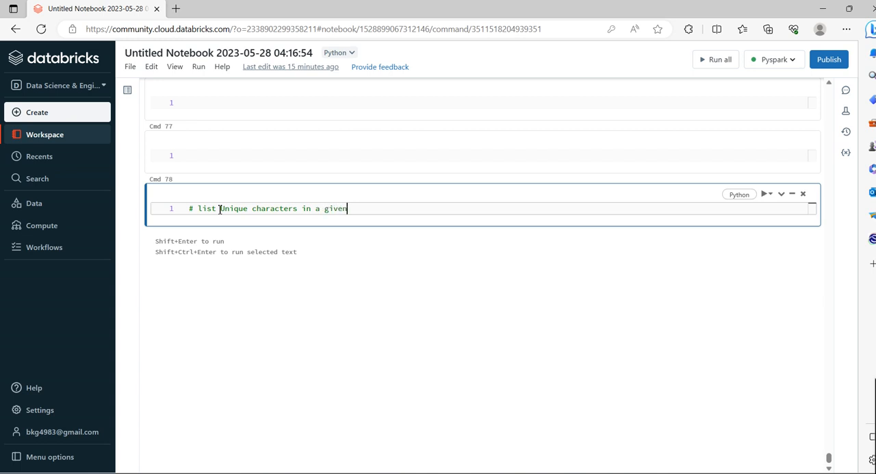
type("string")
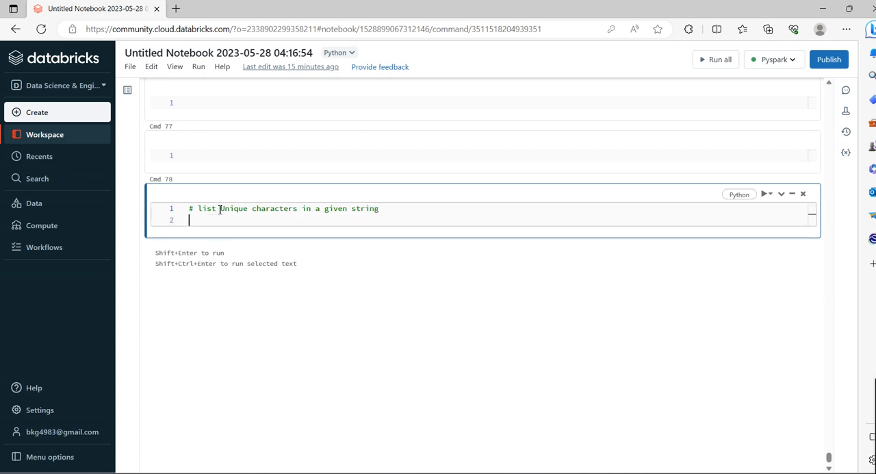
Write the function header 'def listuniquecharacters(string)'
type("def")
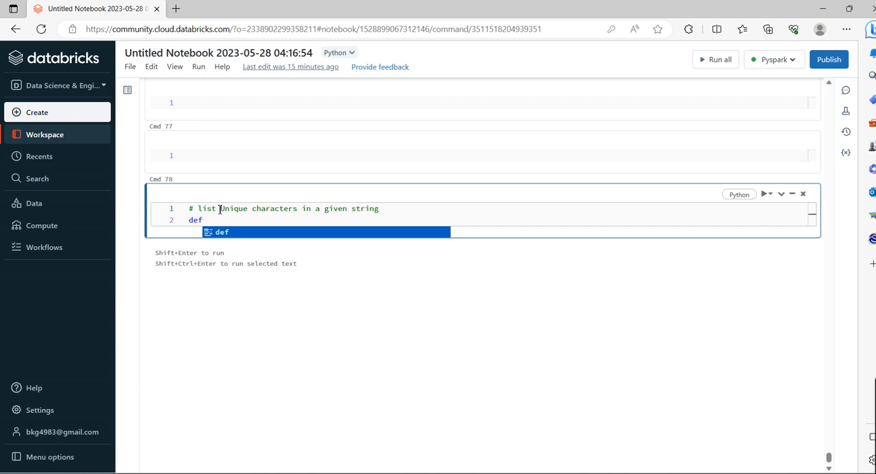
type("d")
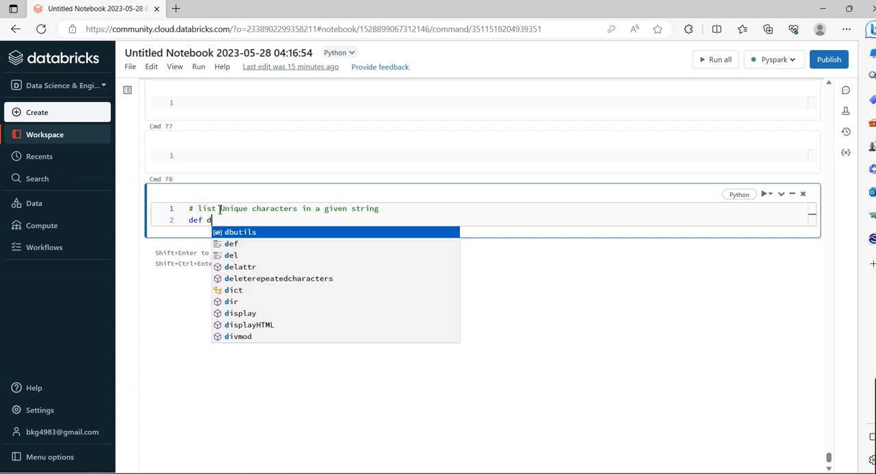
type("elete")
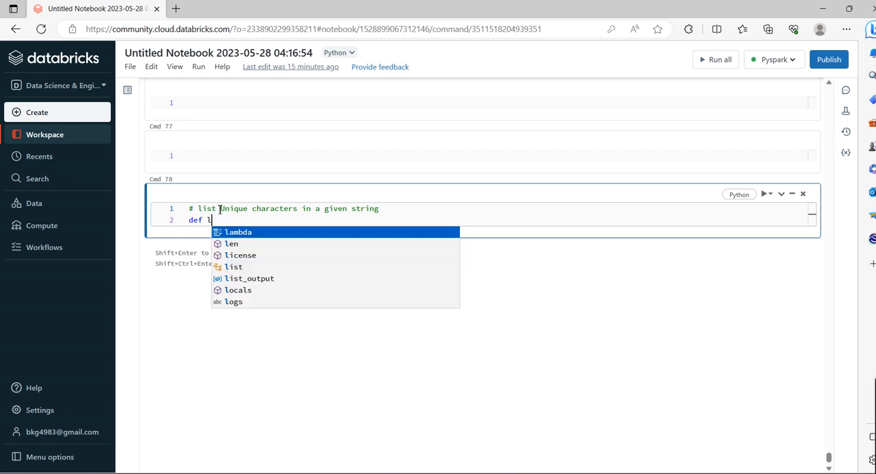
type("istuniq")
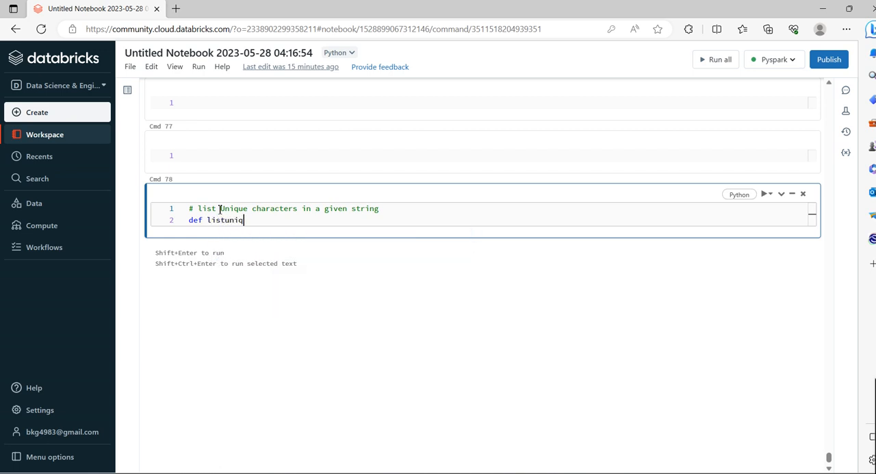
type("echara")
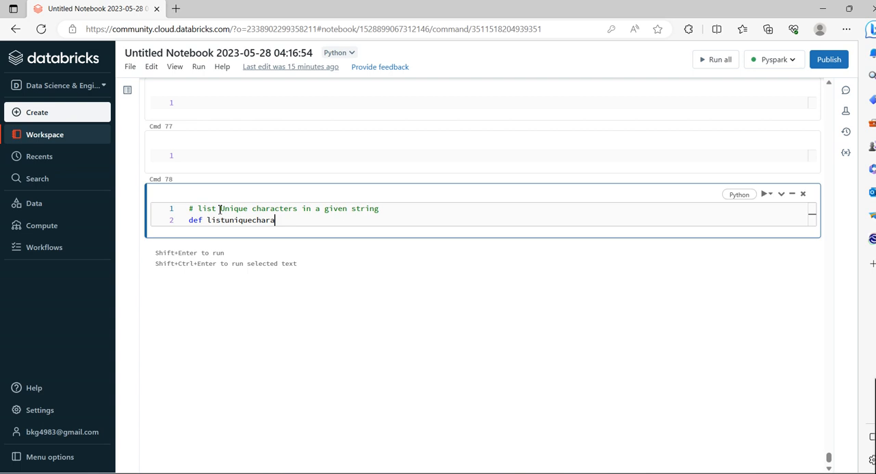
type("c")
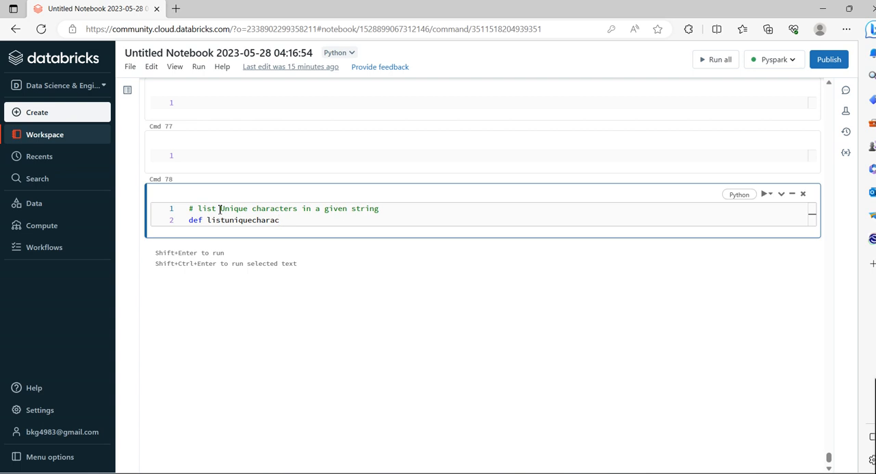
type("ter")
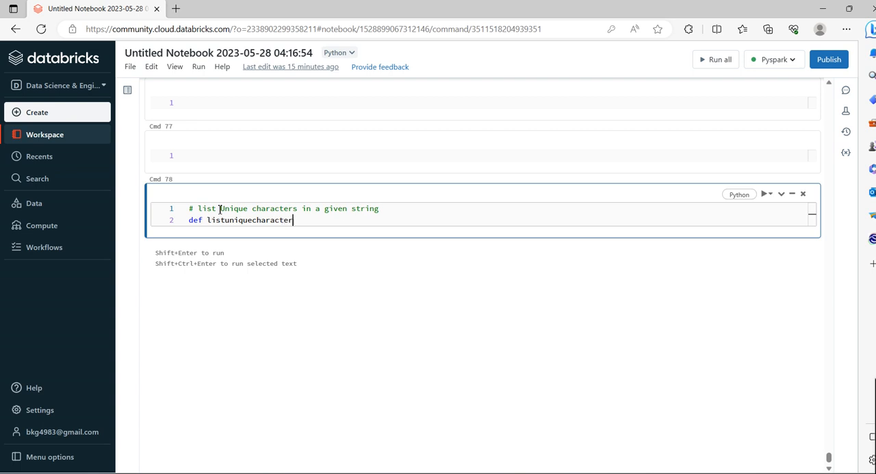
type("(s")
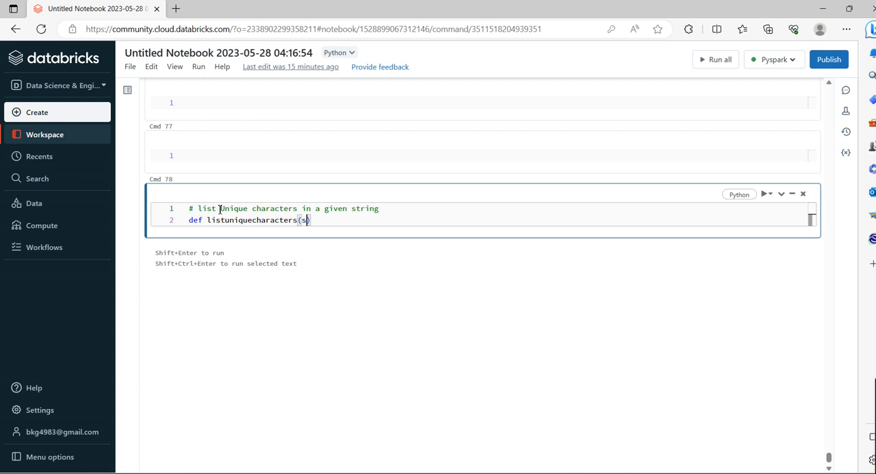
type("tring")
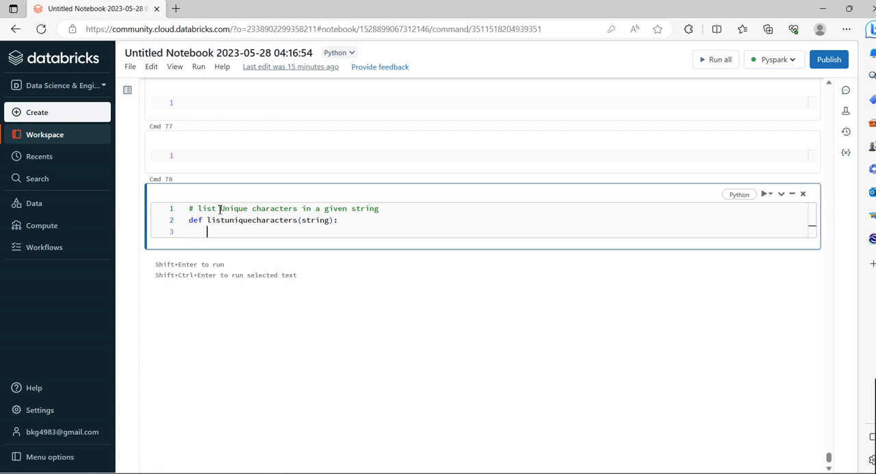
Initialise repeatedchar as an empty set and outputstr as an empty string
type("repe")
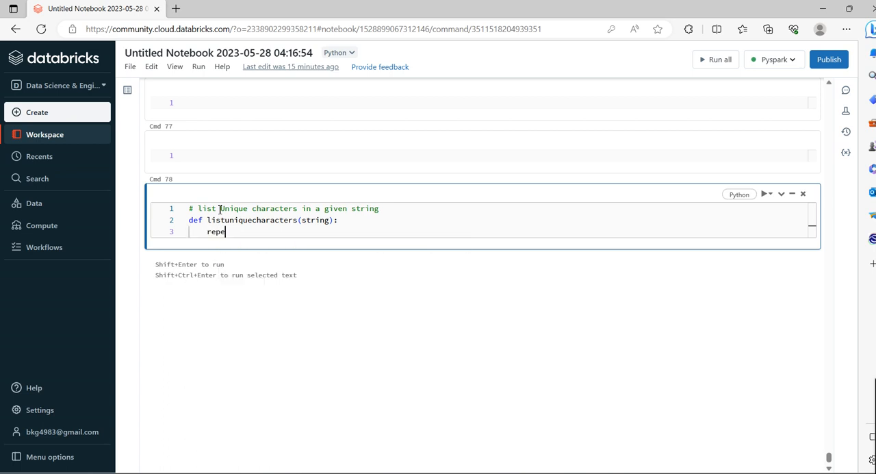
type("ate")
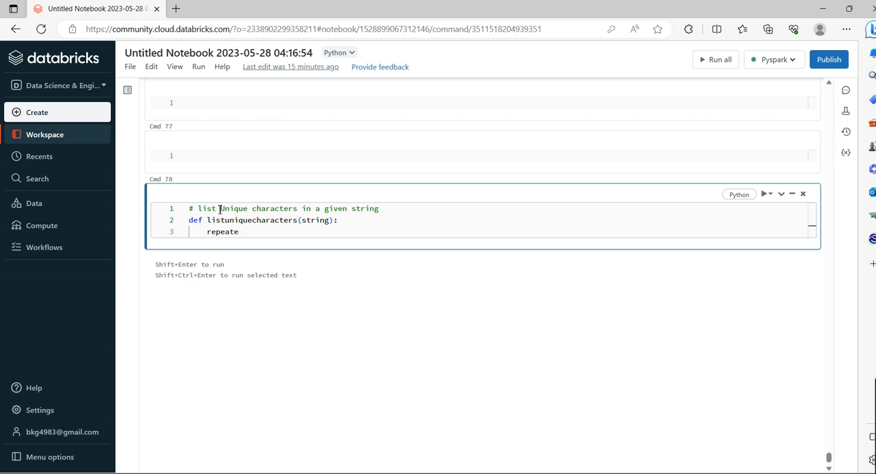
type("char")
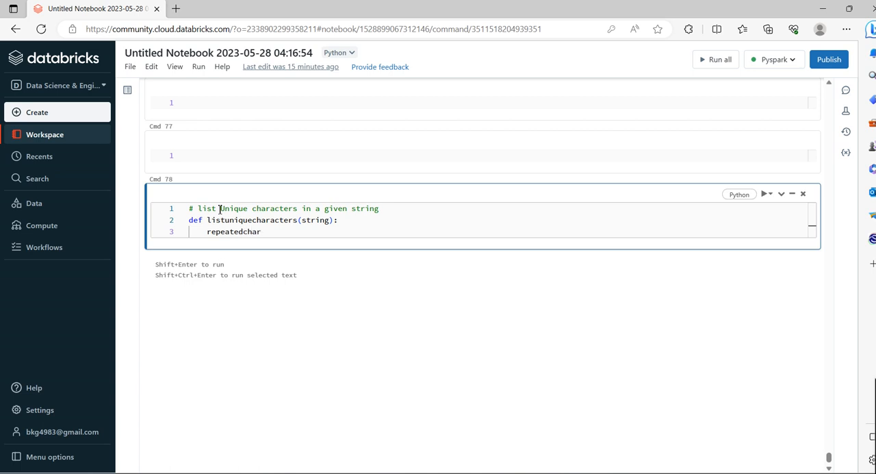
type("= set(")
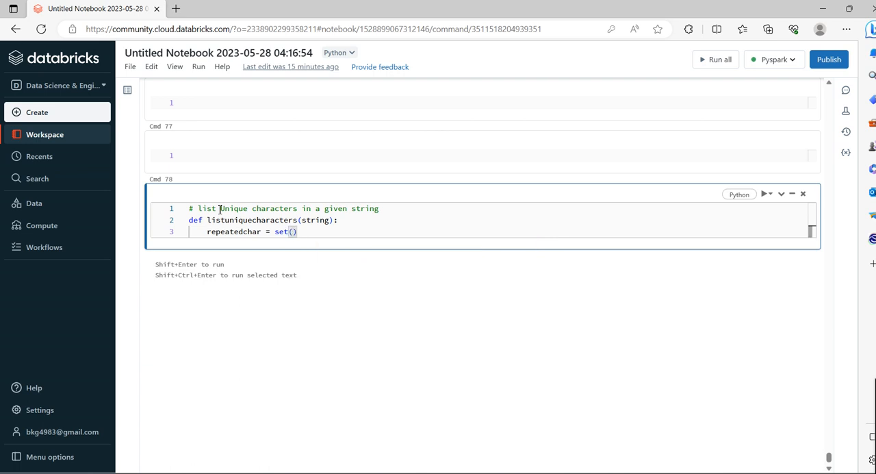
type("outputstr")
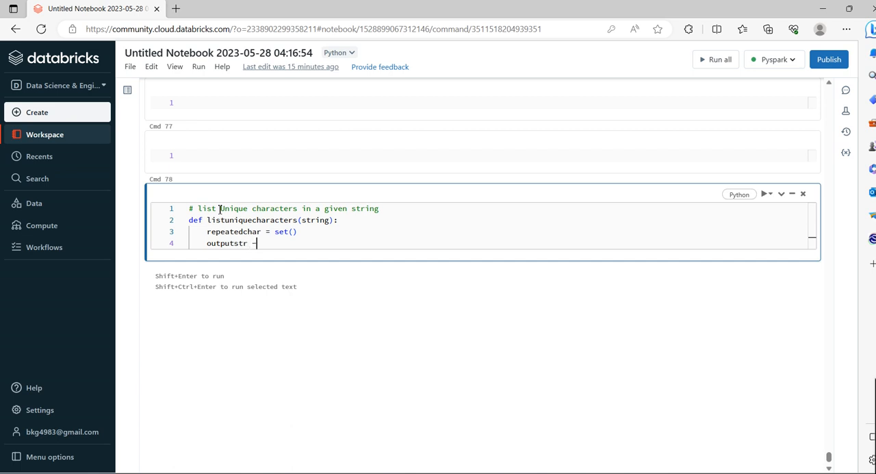
type("= ''")
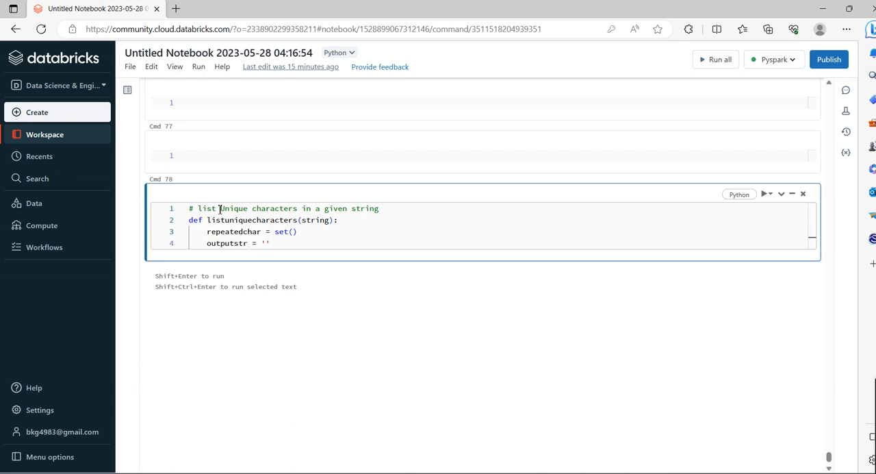
key("enter")
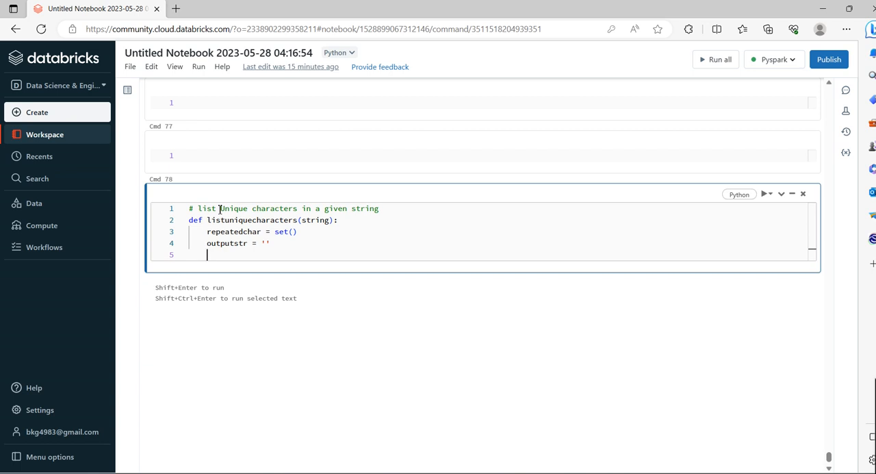
Add a loop over each char in string with 'if char not in repeatedchar'
type("for")
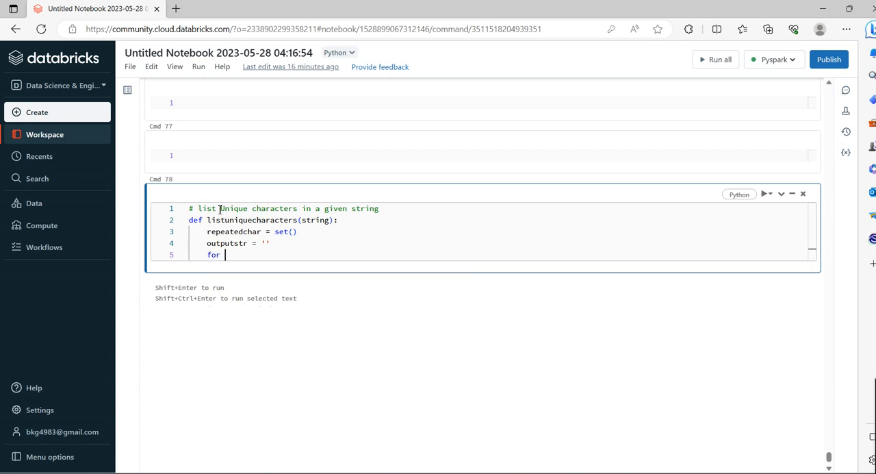
type("char in strin")
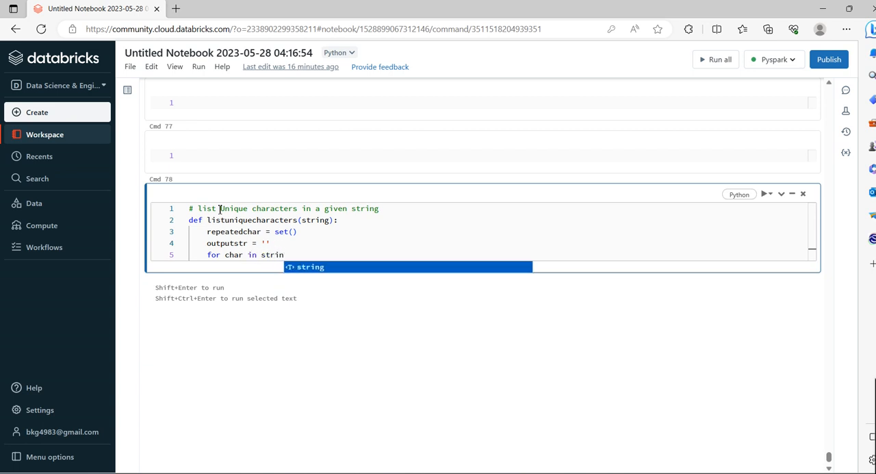
type("g")
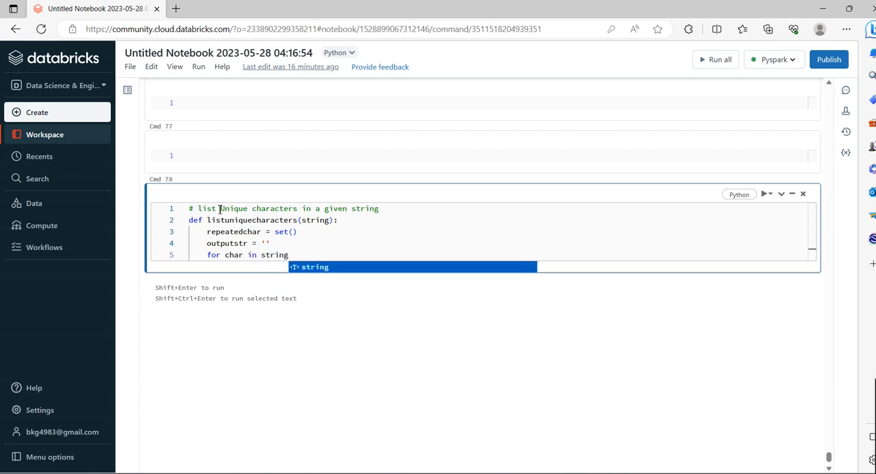
type("if")
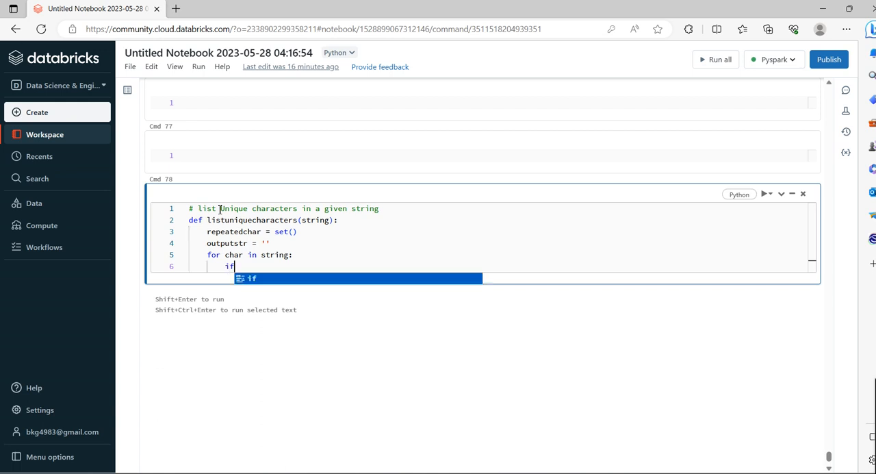
type("char")
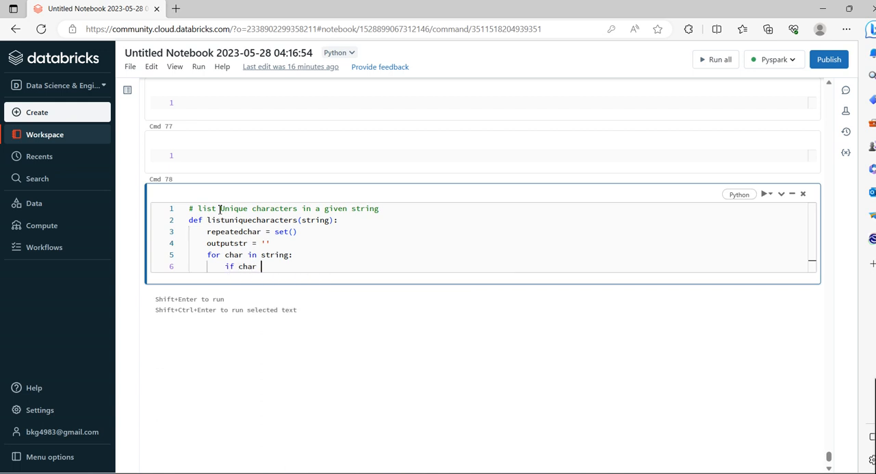
type("not in")
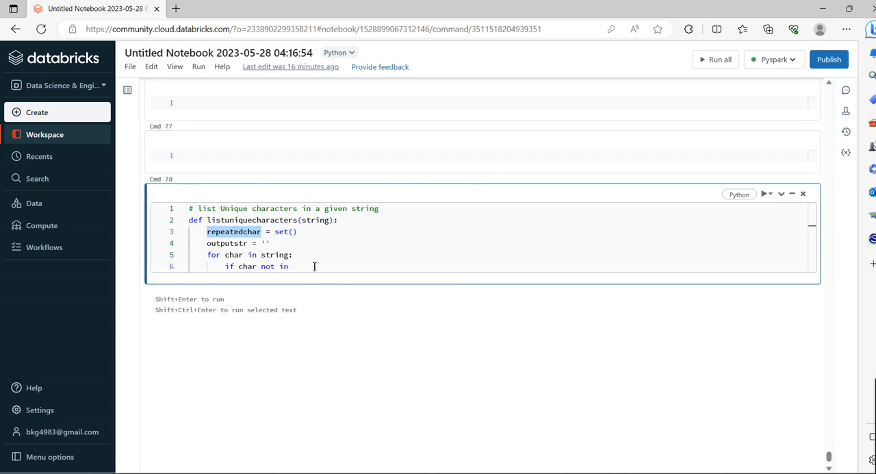
type("repeatedchar:")
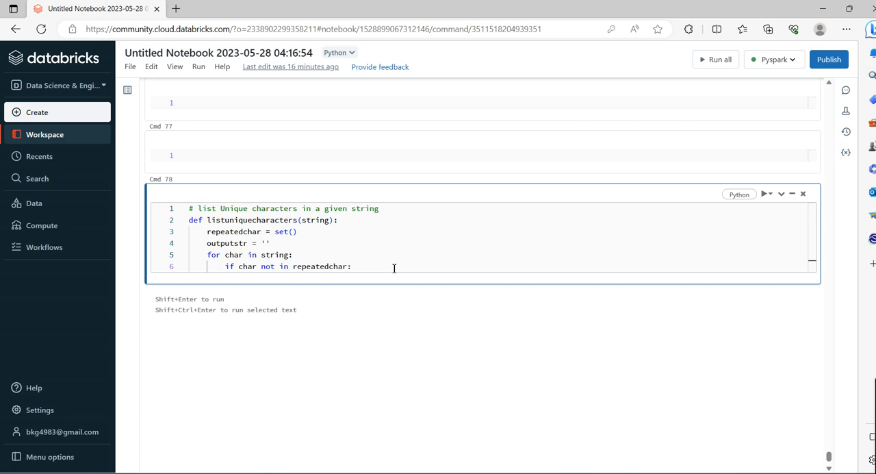
key("Enter")
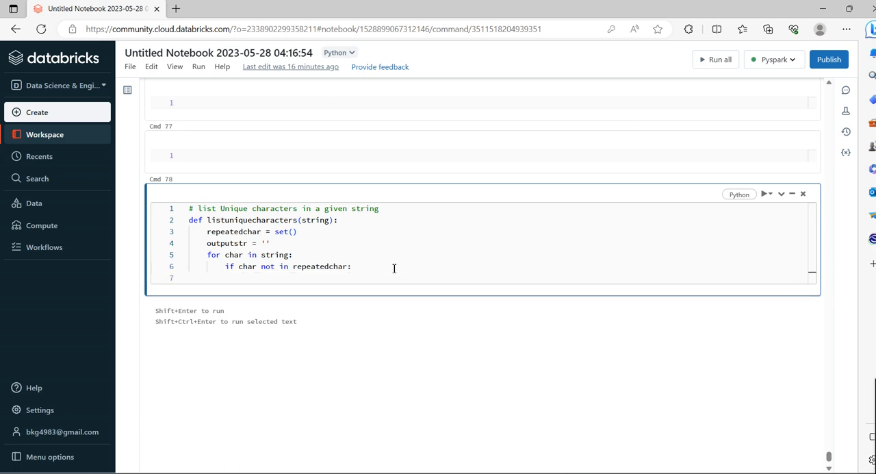
In the if block, add char to repeatedchar and append it via 'outputstr += char'
type("rea")
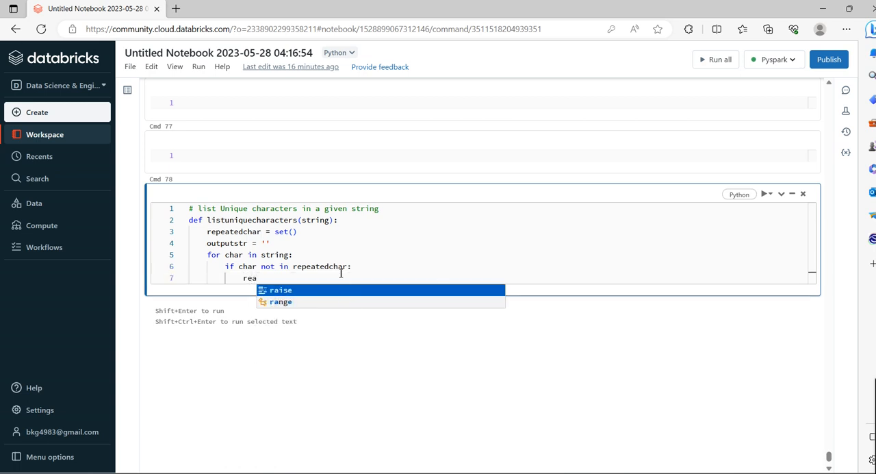
key("Escape")
type("peatedchar.")
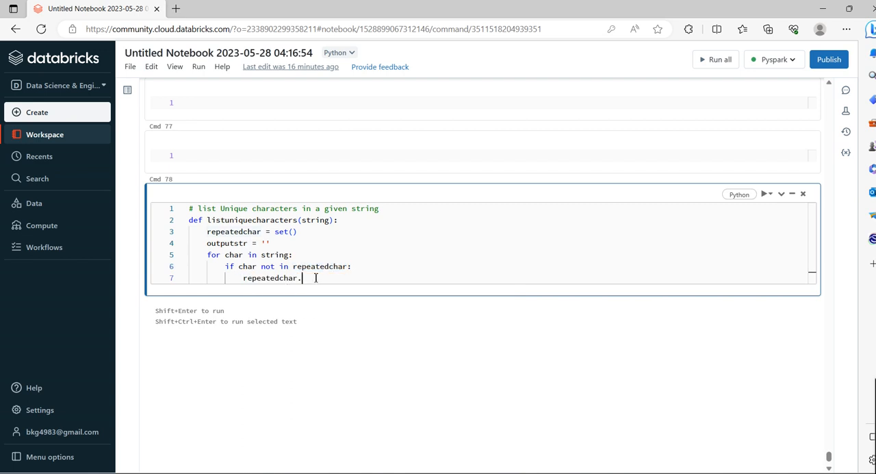
type("add()")
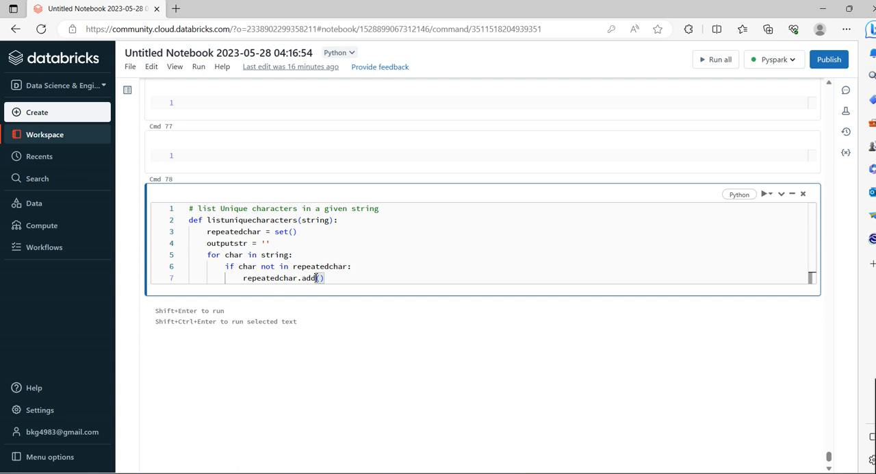
type("char")
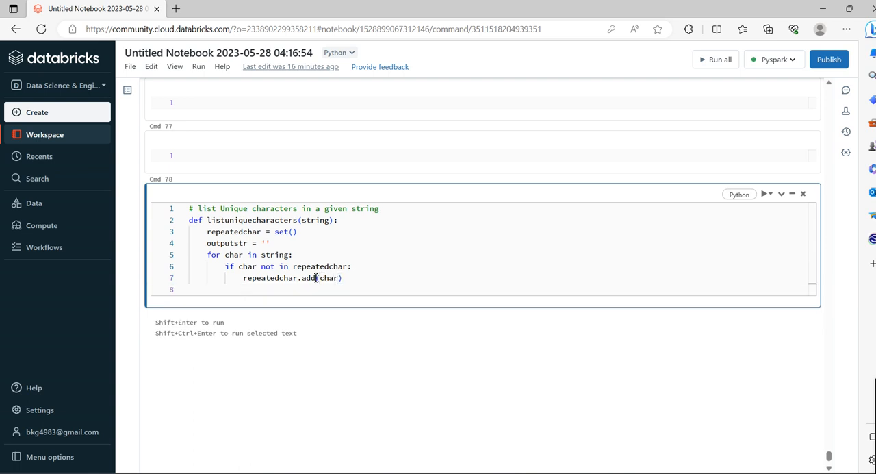
type("o")
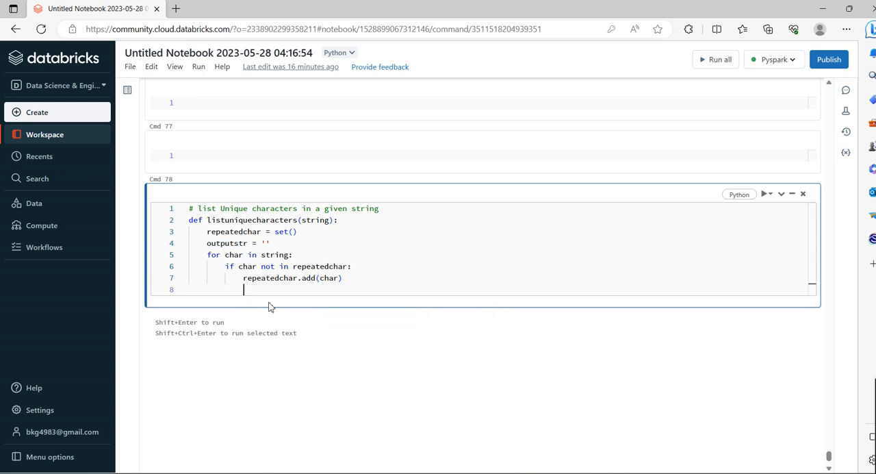
type("outputstr")
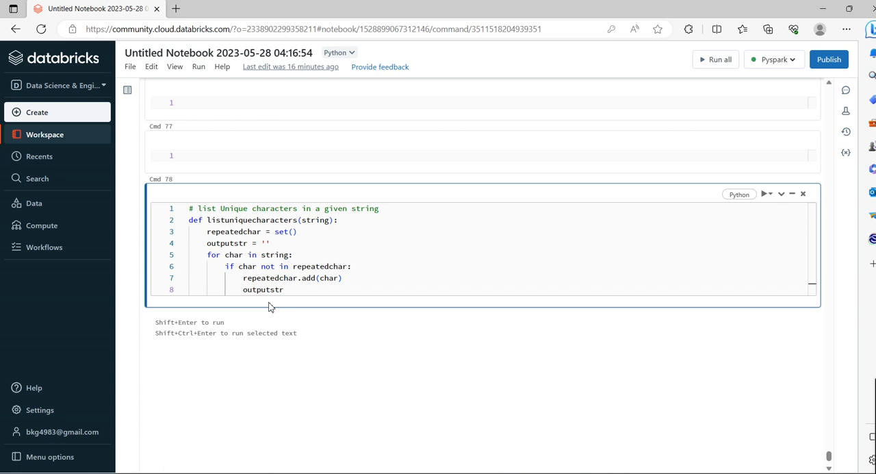
type("+ =1")
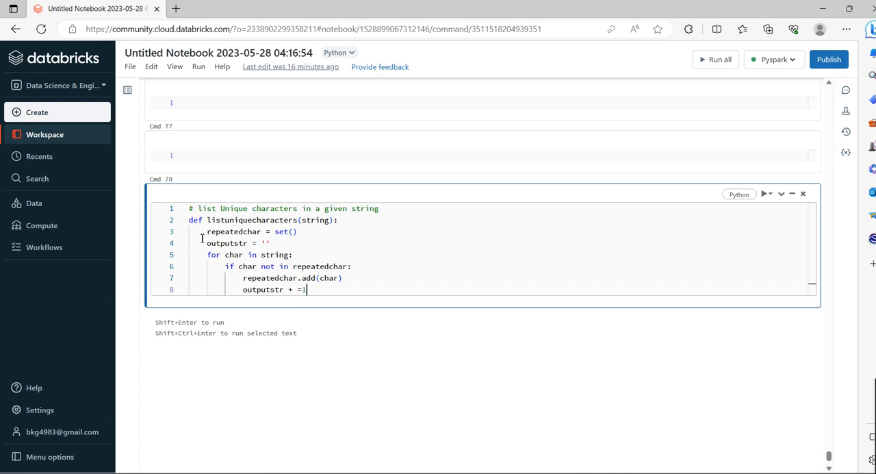
type("char")
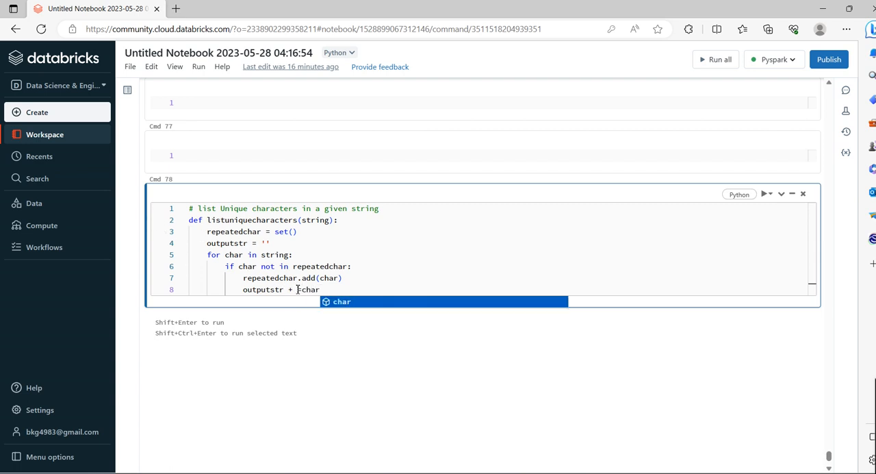
type("=")
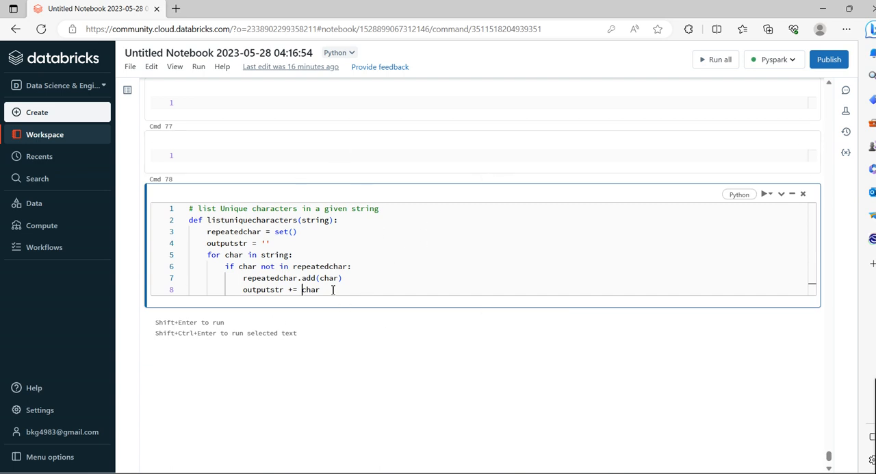
Add 'return outputstr' and start a new line for the function call
key("enter")
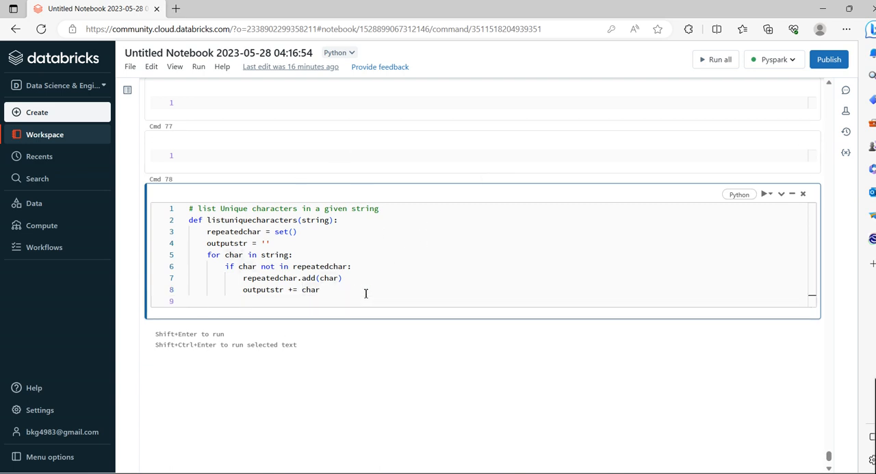
type("return")
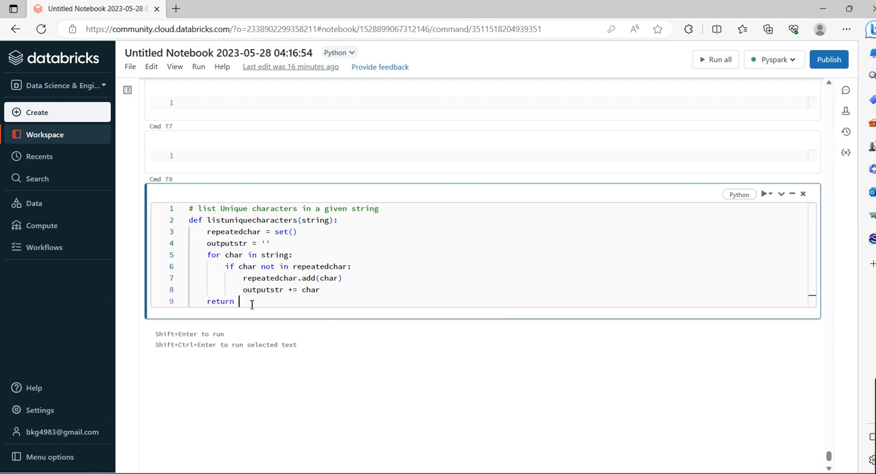
type("outputstr")
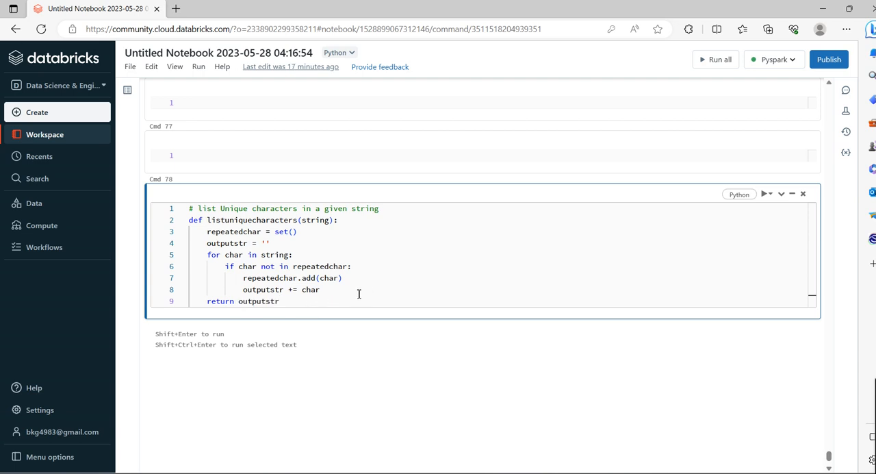
key("enter")
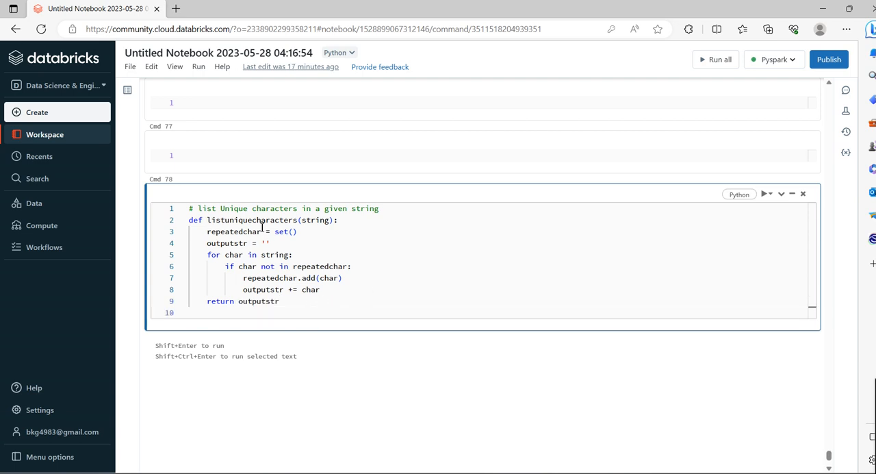
Type the call listuniquecharacters("Caraway") on line 10
type("listuniquecharacters")
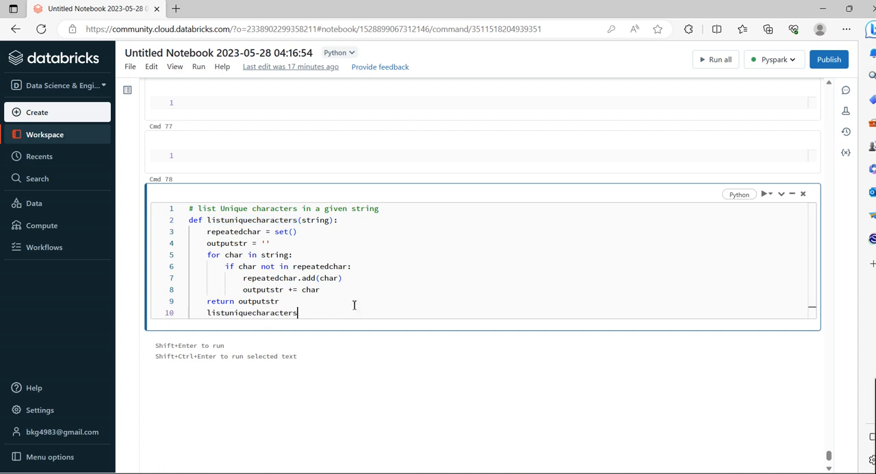
type("()")
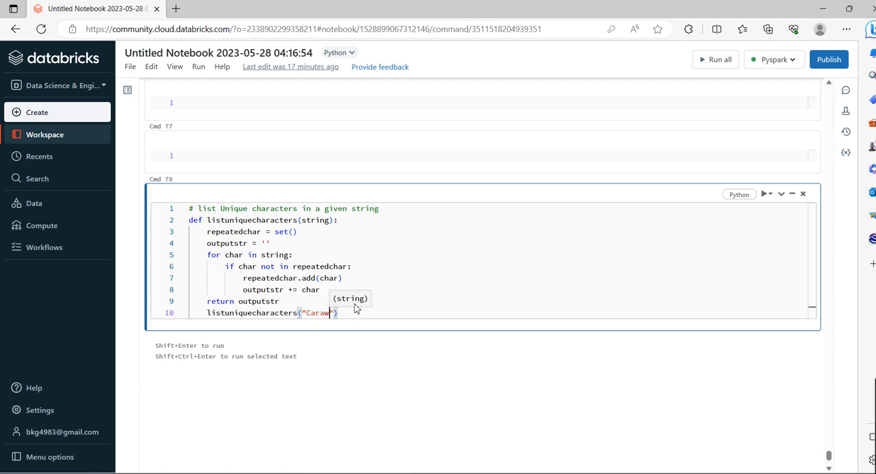
type("ay")
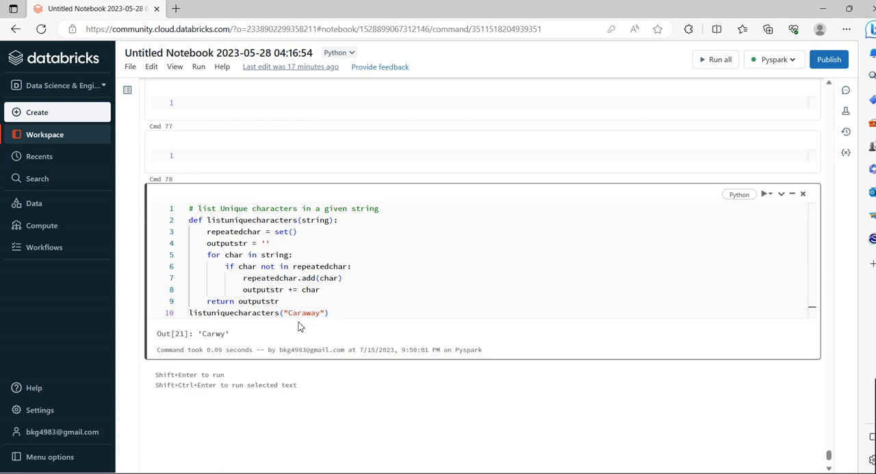
mouse_move(284, 337)
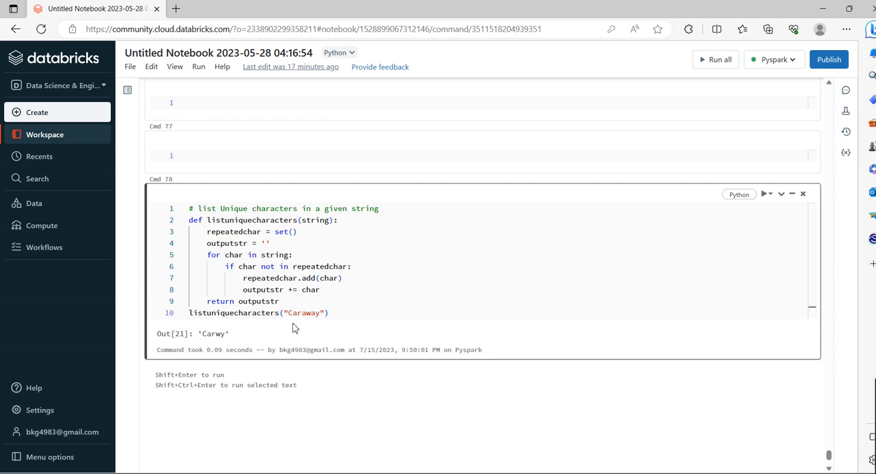
Review the listuniquecharacters code lines, highlighting 'return outputstr', beside the 'Carwy' output
left_click(306, 312)
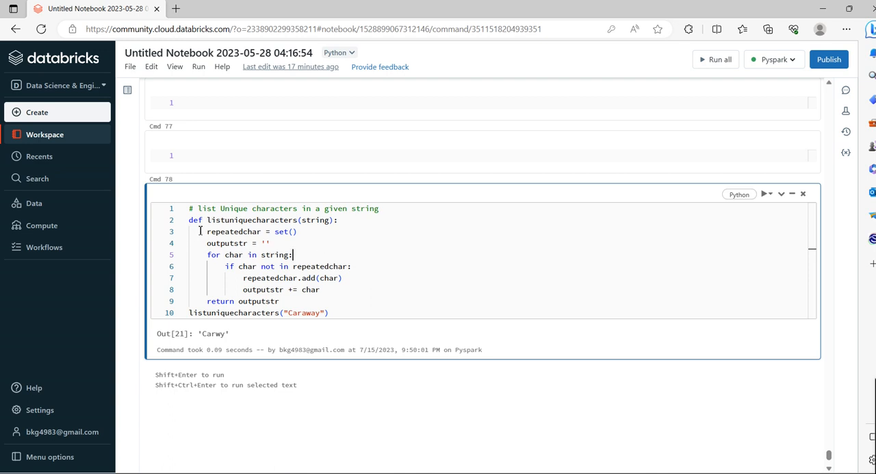
double_click(205, 220)
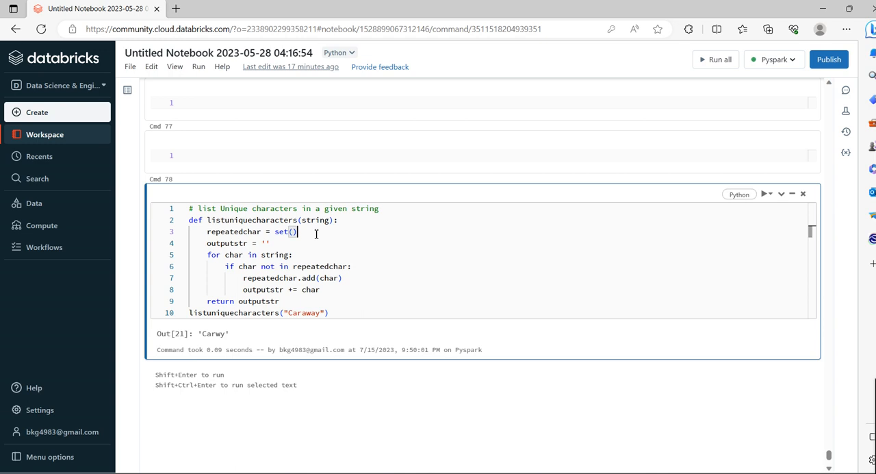
double_click(233, 231)
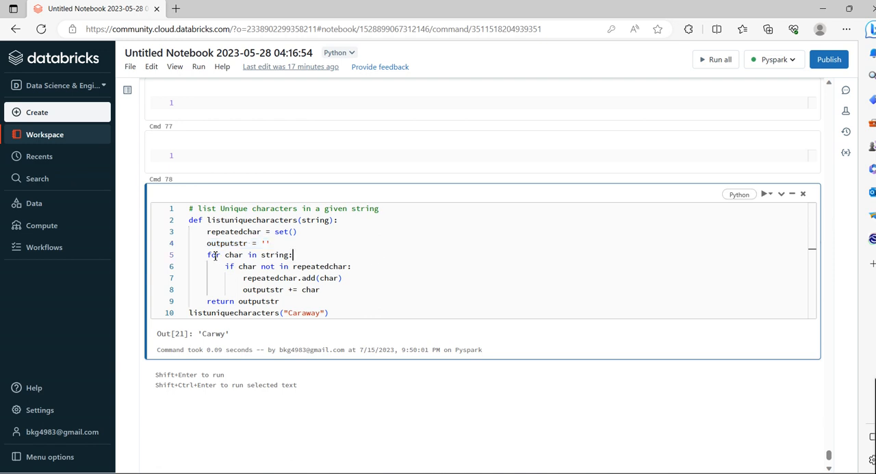
double_click(233, 254)
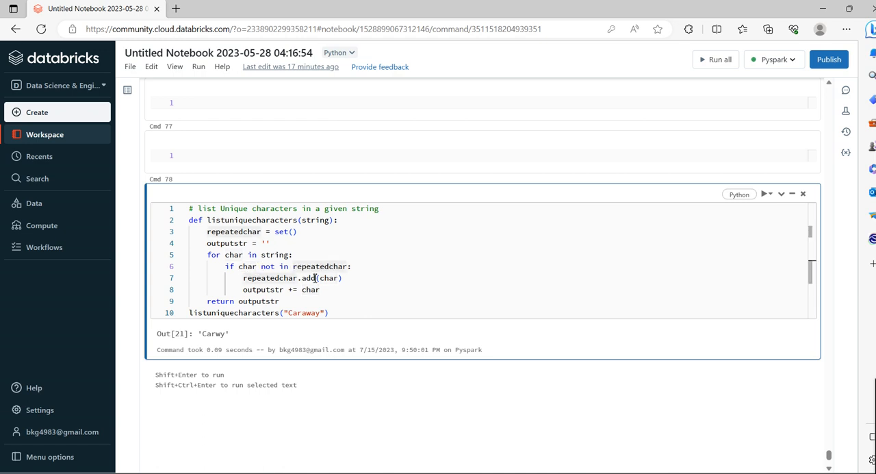
triple_click(292, 277)
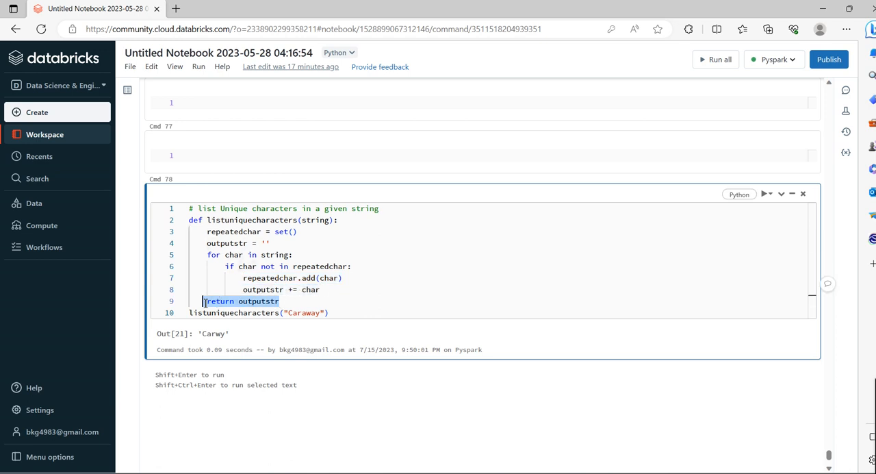
left_click(228, 313)
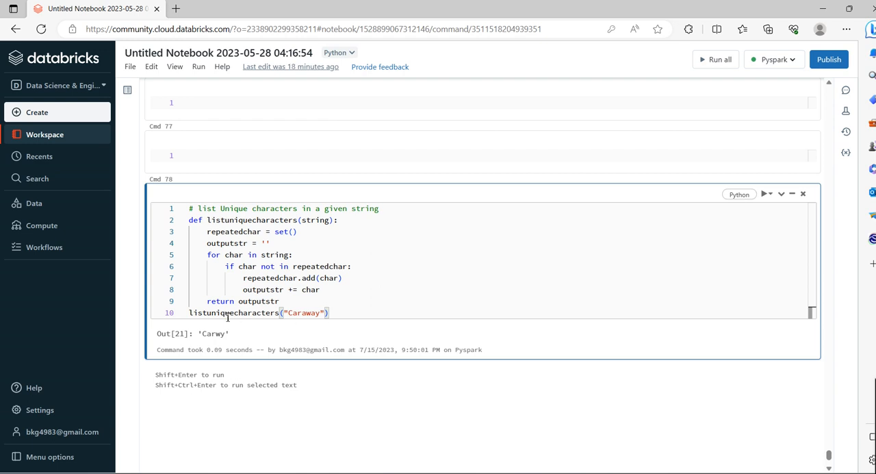
double_click(233, 313)
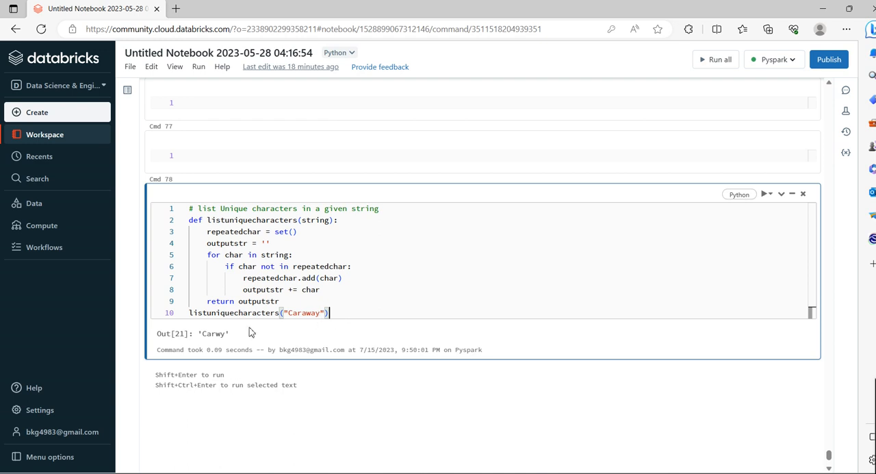
mouse_move(236, 337)
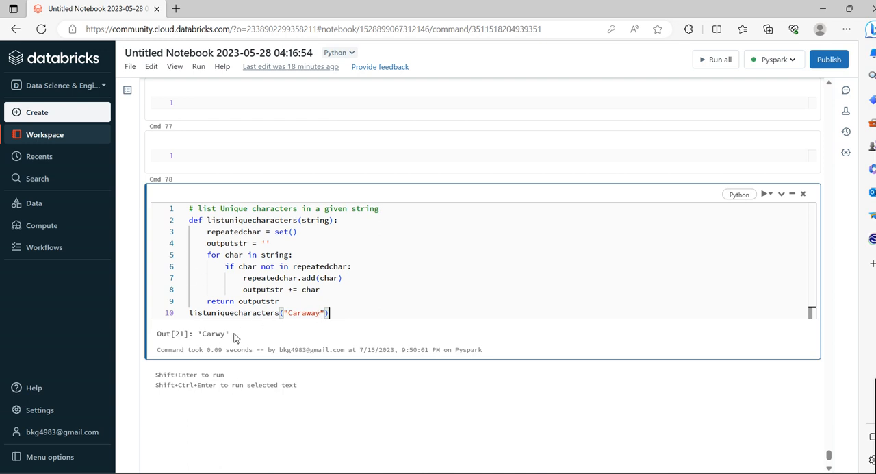
scroll("down", 3)
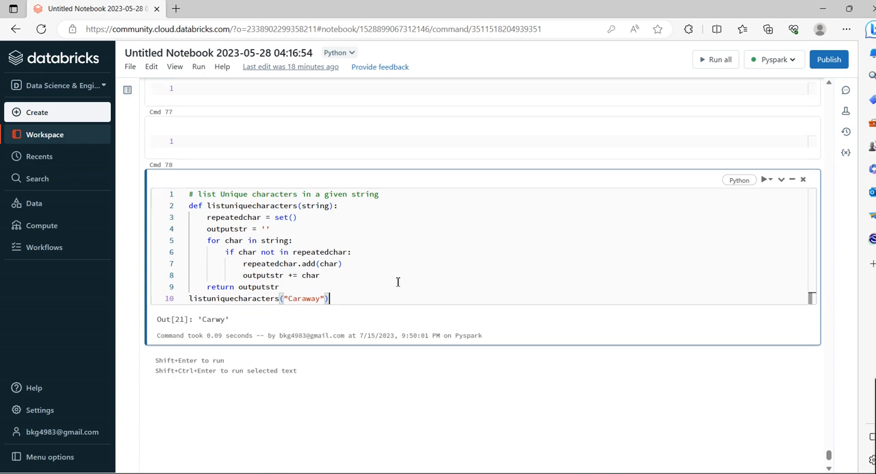